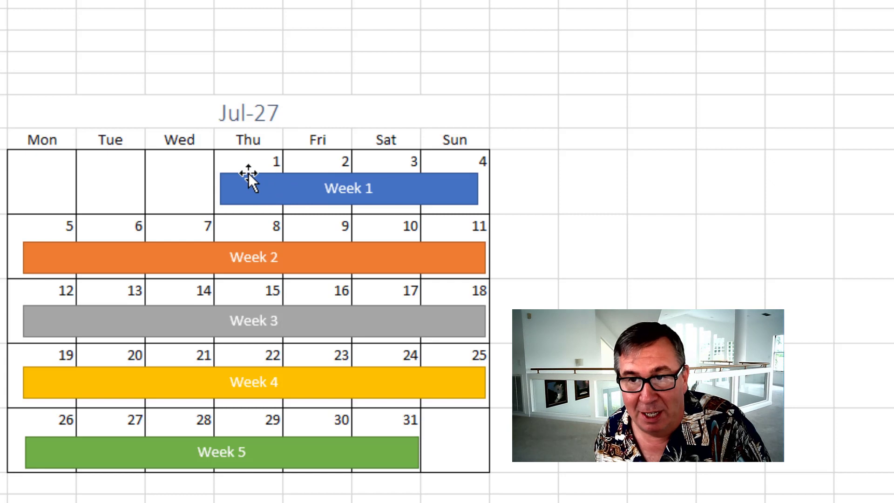
mouse_move(504, 196)
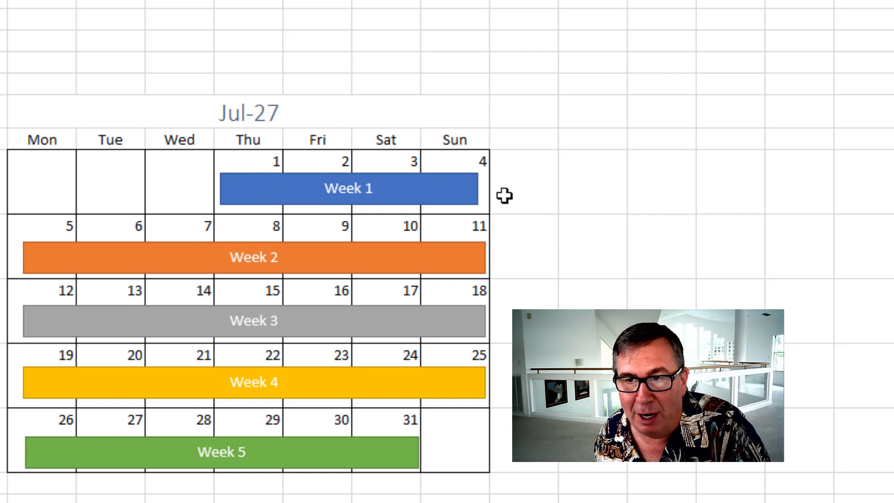
mouse_move(497, 202)
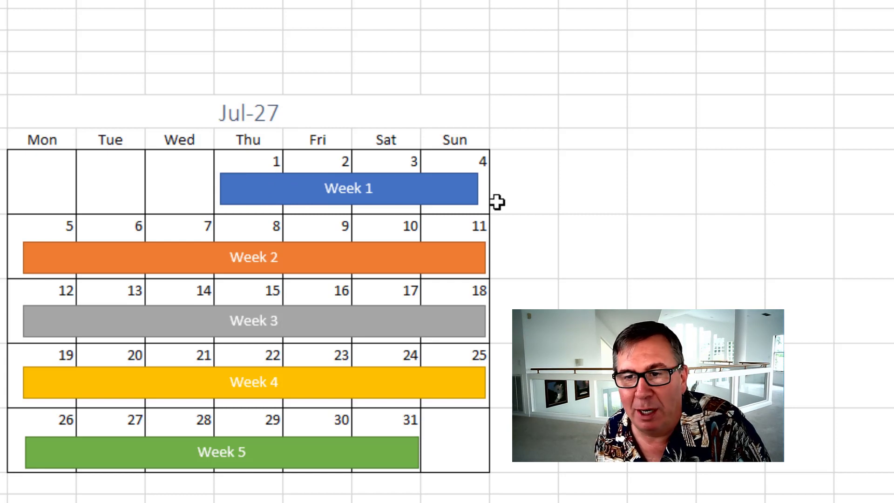
mouse_move(88, 476)
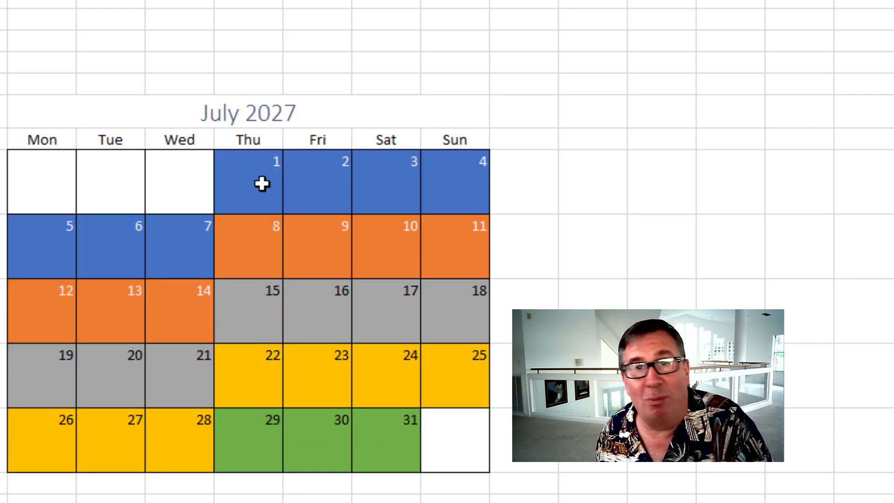
mouse_move(169, 258)
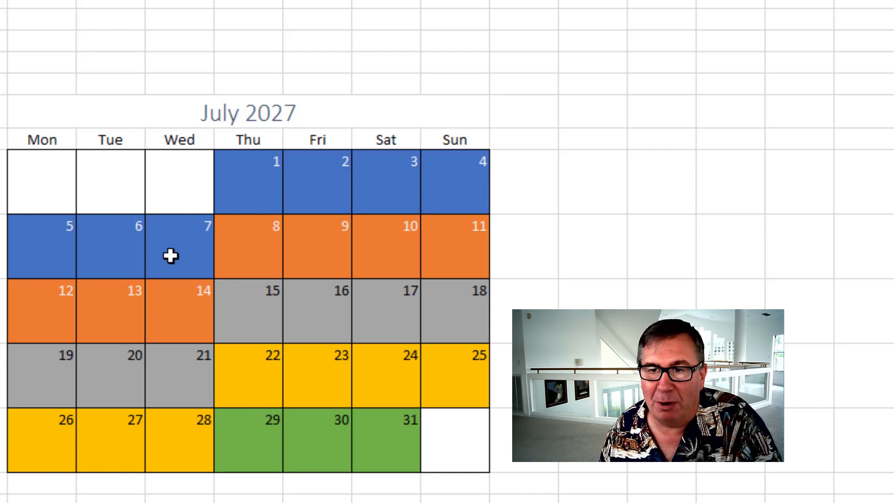
mouse_move(236, 252)
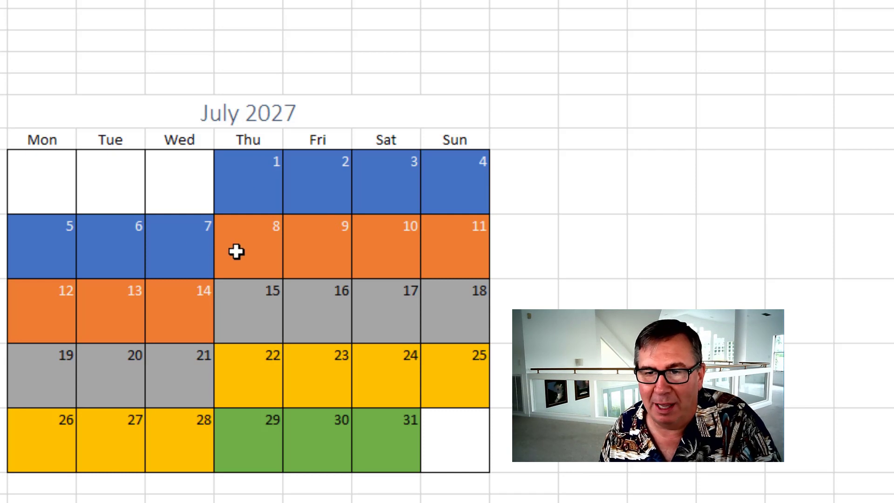
mouse_move(235, 436)
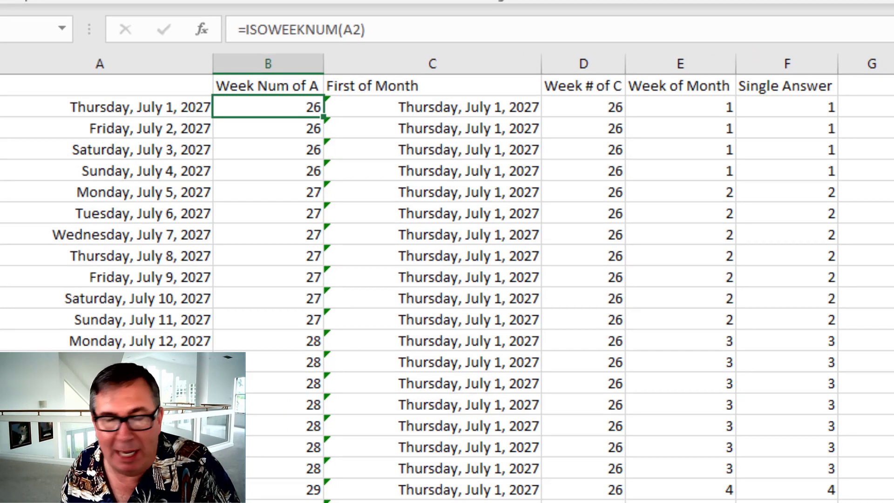
mouse_move(254, 149)
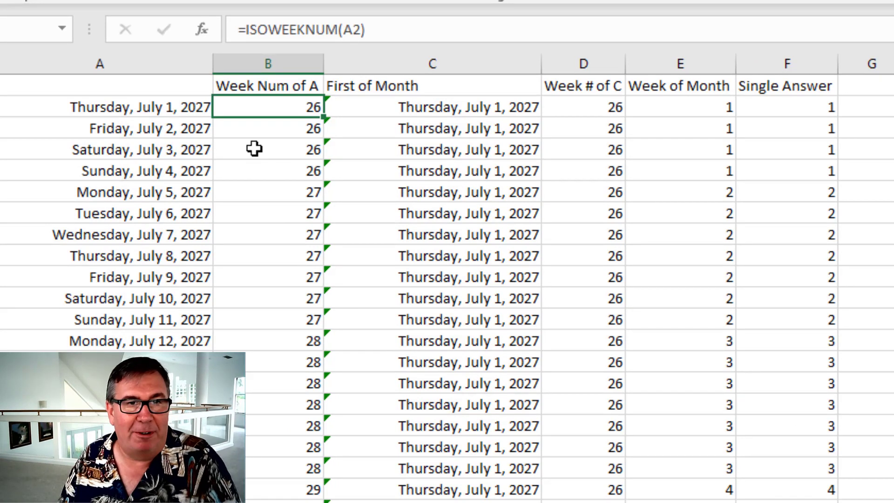
mouse_move(246, 126)
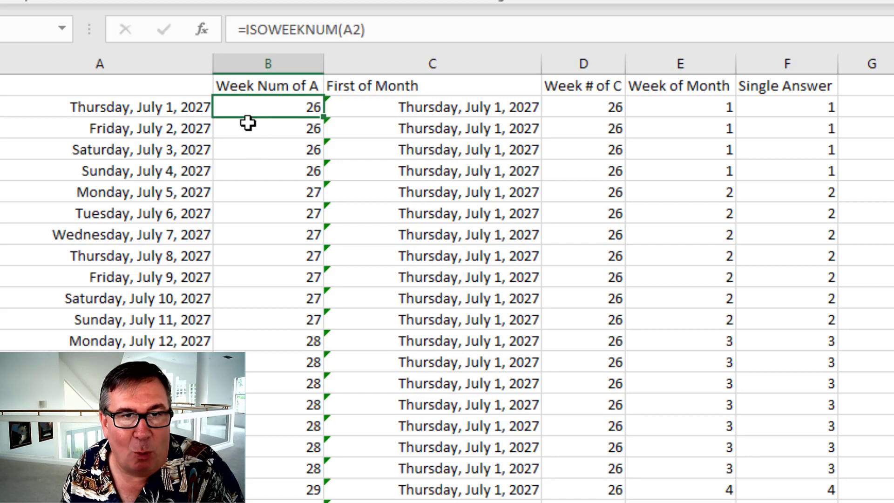
mouse_move(299, 29)
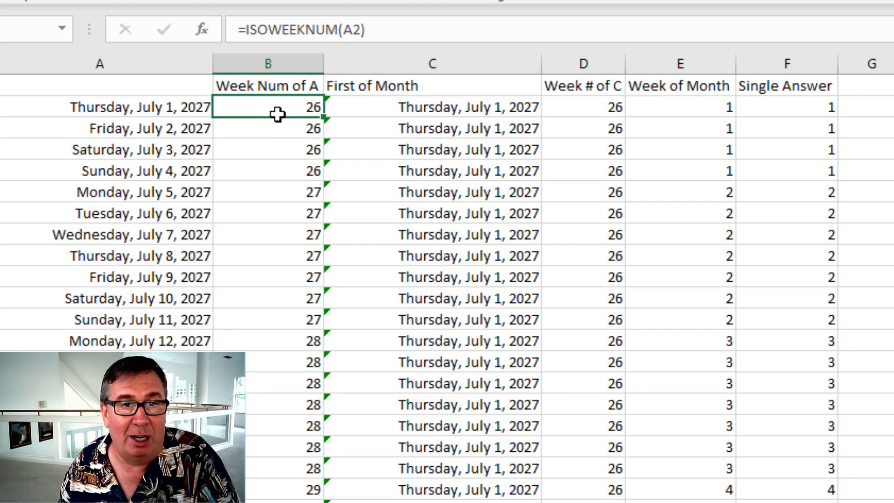
Inspect the helper formulas: EOMONTH month start, ISOWEEKNUM week numbers, and their difference plus one.
click(432, 106)
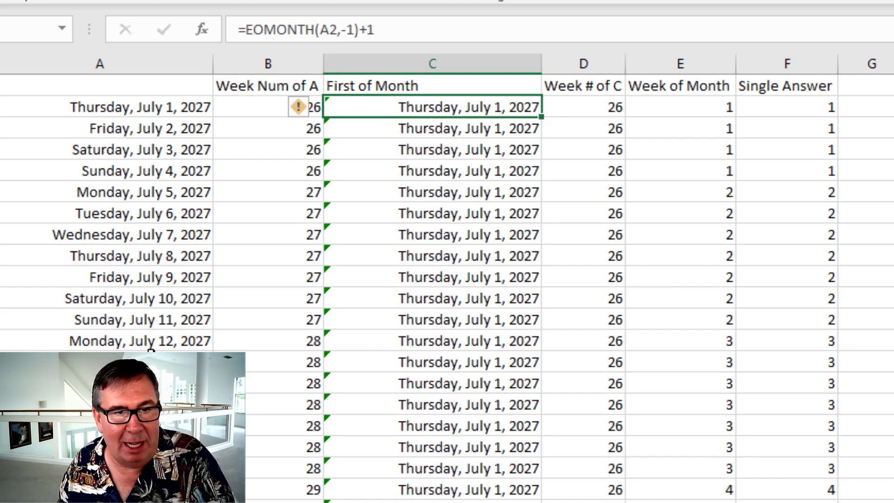
mouse_move(298, 382)
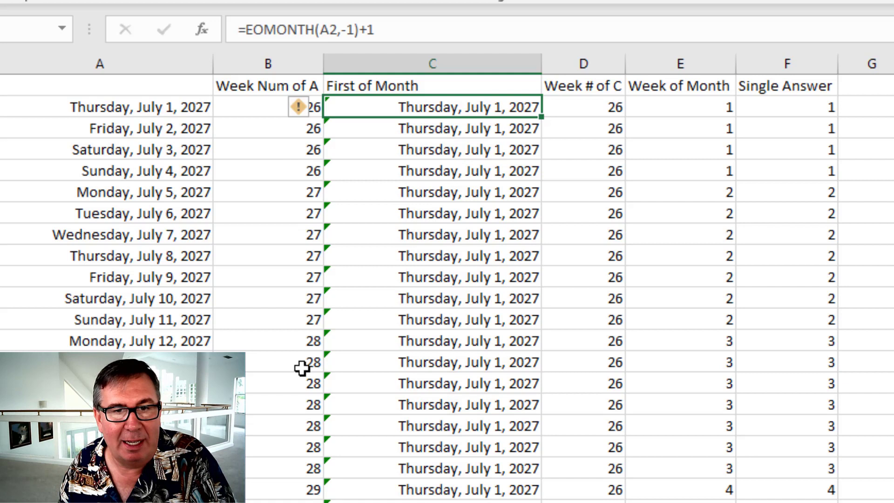
click(451, 362)
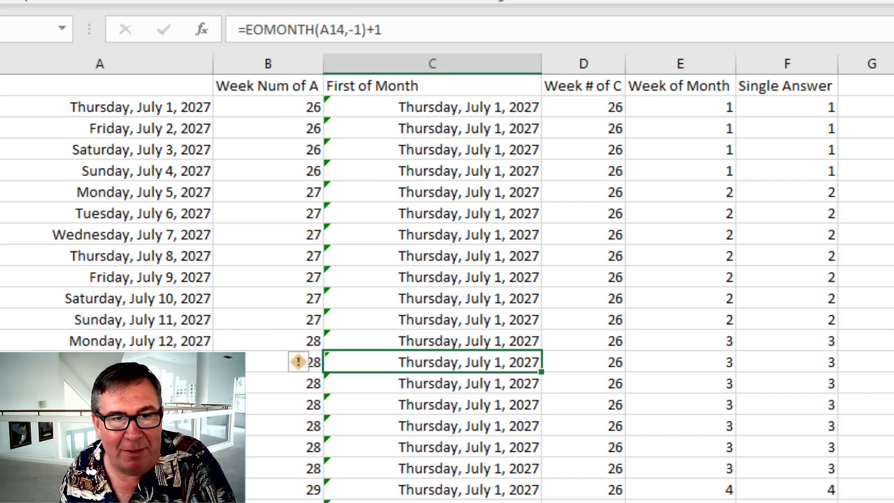
mouse_move(348, 30)
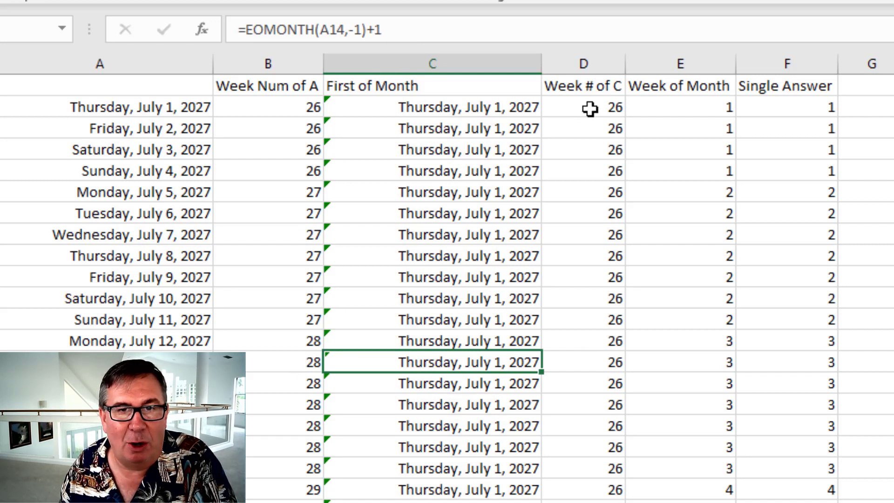
click(585, 106)
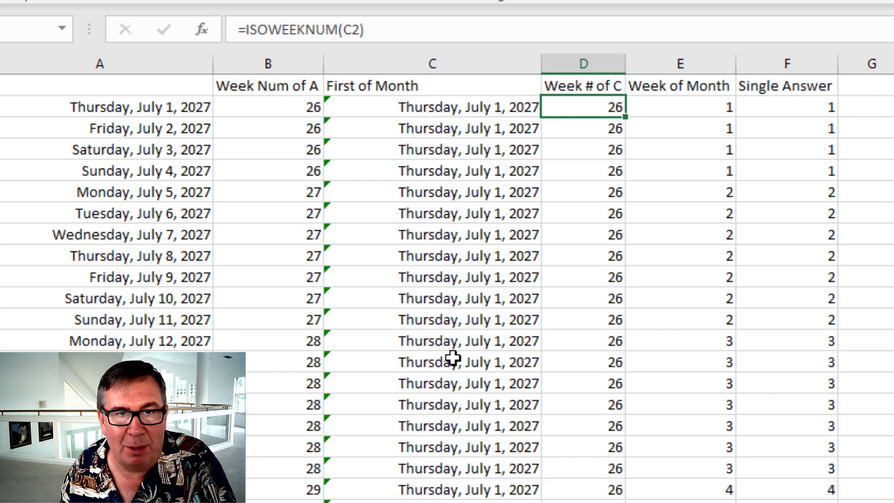
mouse_move(325, 172)
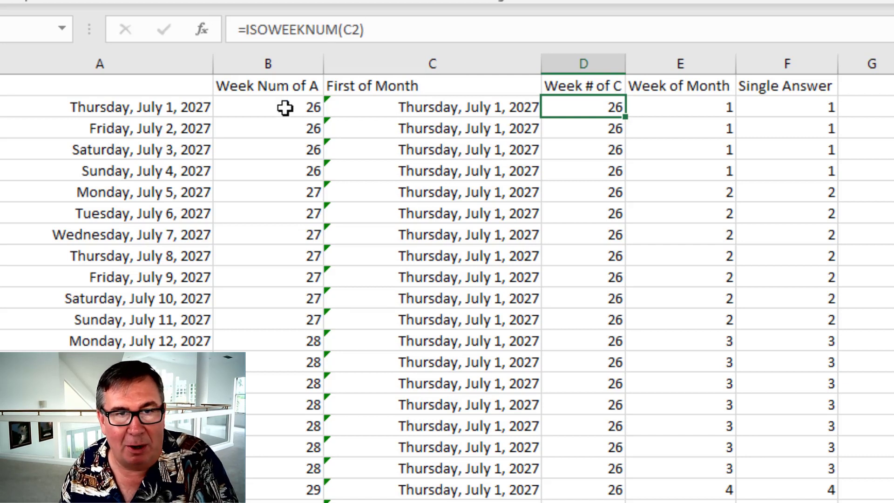
click(272, 108)
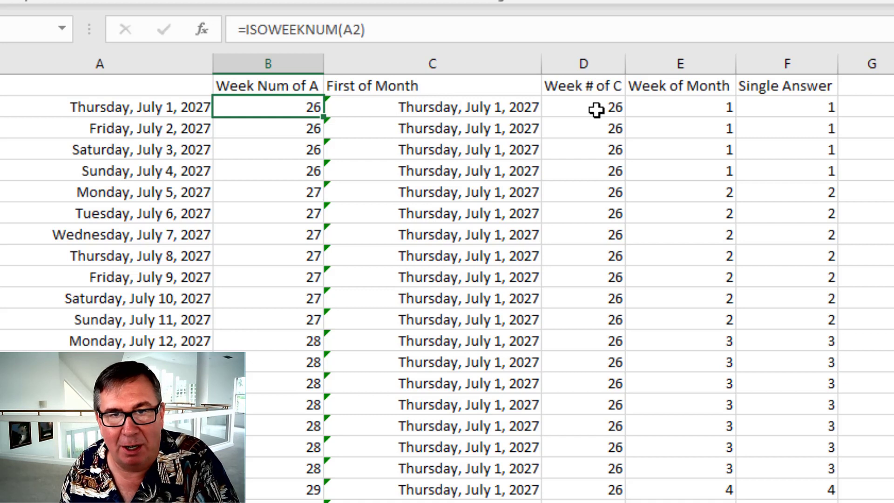
click(594, 108)
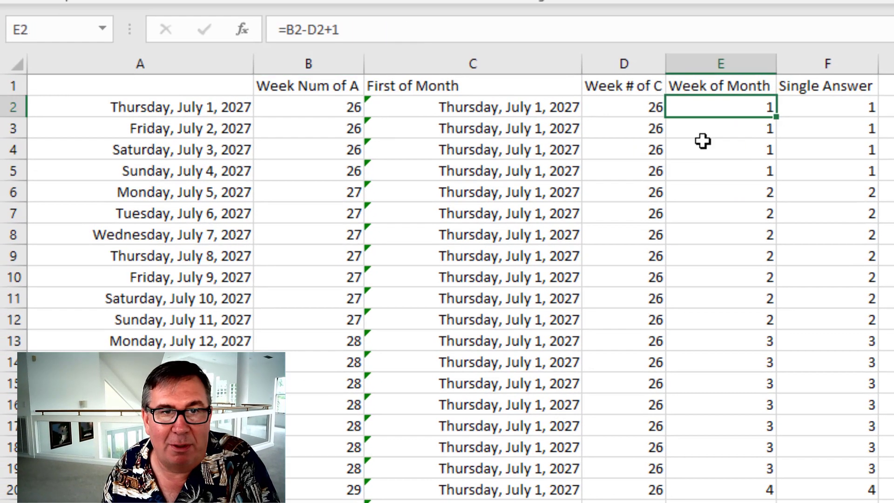
mouse_move(650, 114)
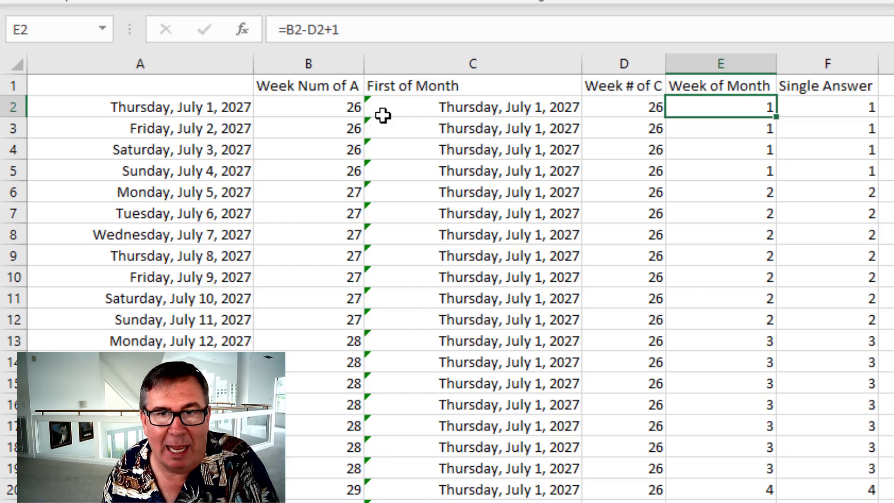
mouse_move(406, 34)
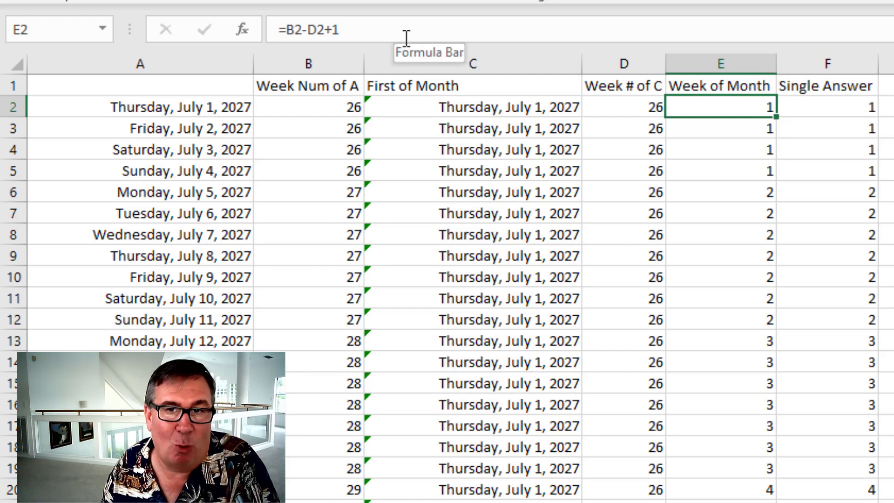
View the combined formula =ISOWEEKNUM(A2)-ISOWEEKNUM(EOMONTH(A2,-1)+1)+1 in column F.
click(828, 107)
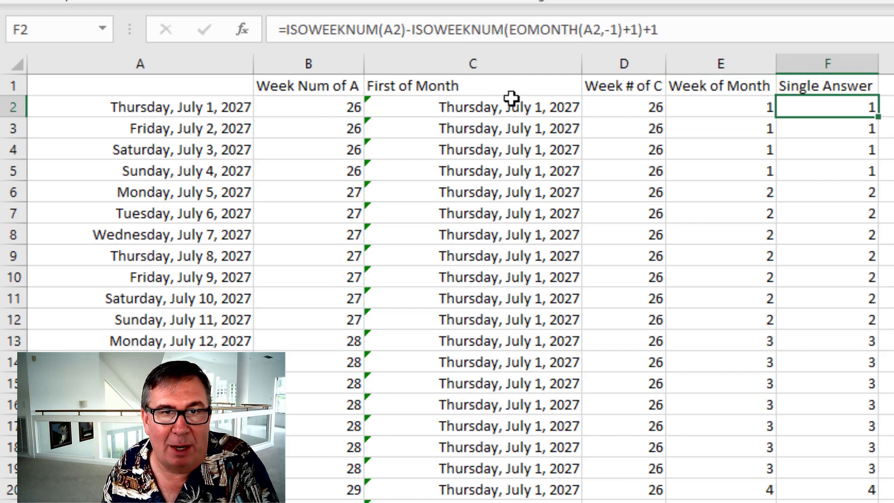
mouse_move(308, 120)
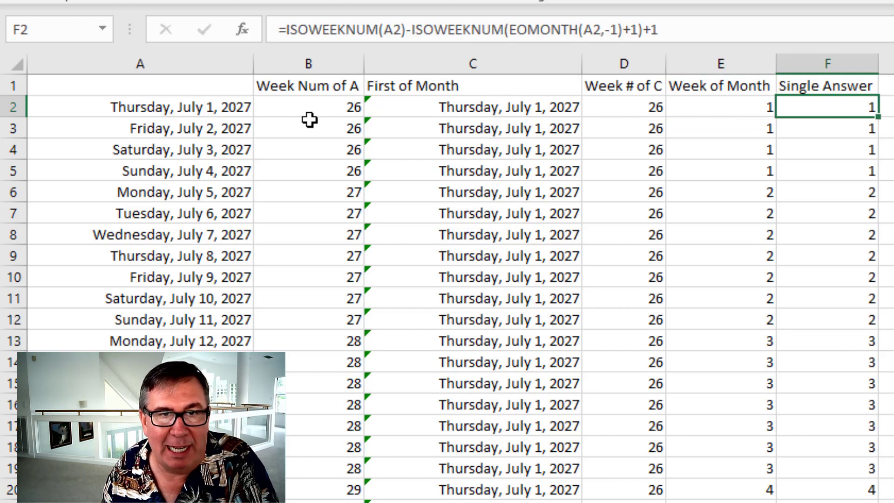
mouse_move(540, 29)
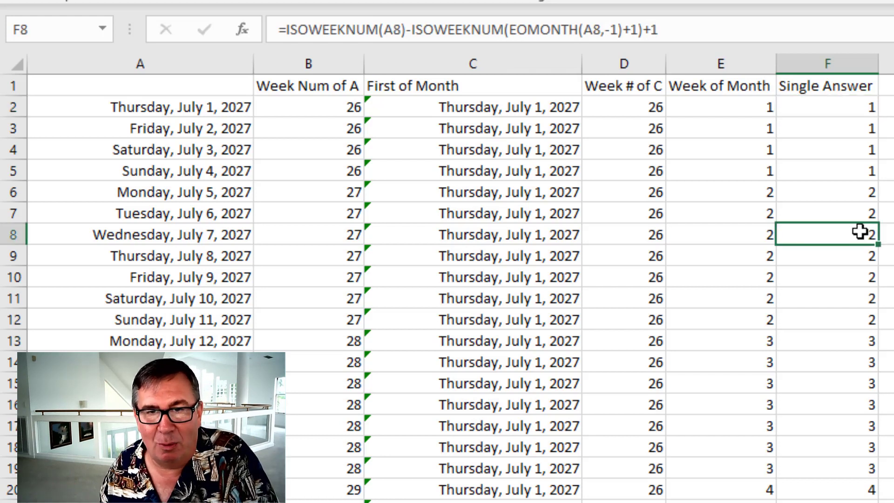
Check the single formula's result for Sunday, August 1, where the week count restarts at 1.
scroll(down, 3)
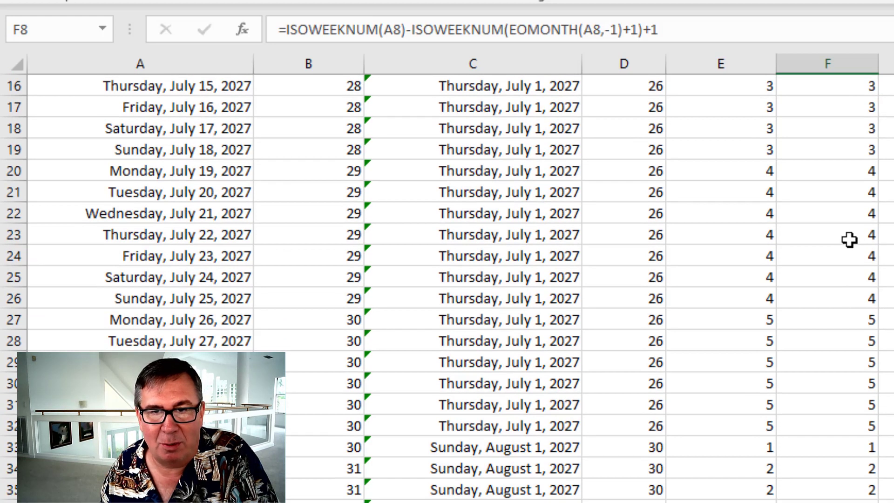
scroll(down, 3)
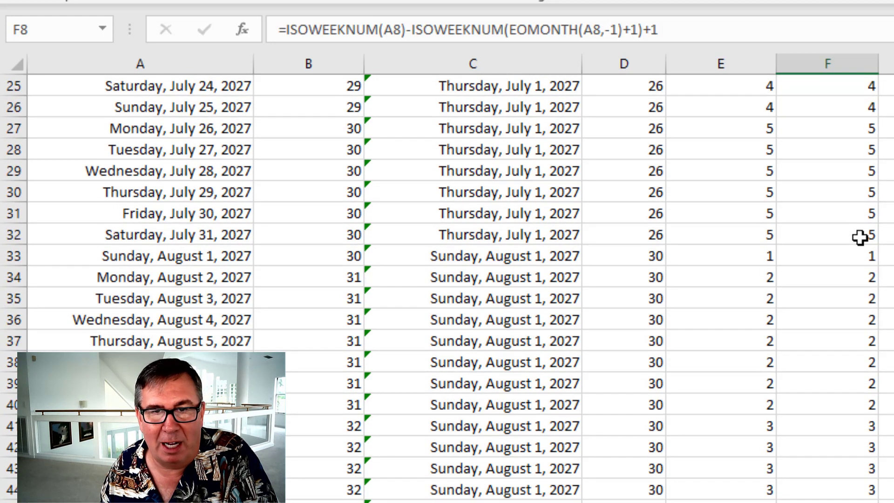
mouse_move(771, 259)
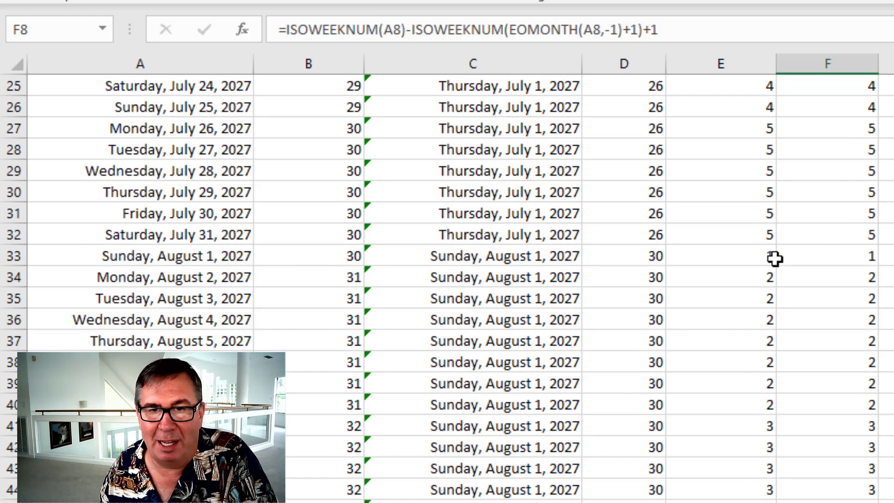
click(833, 258)
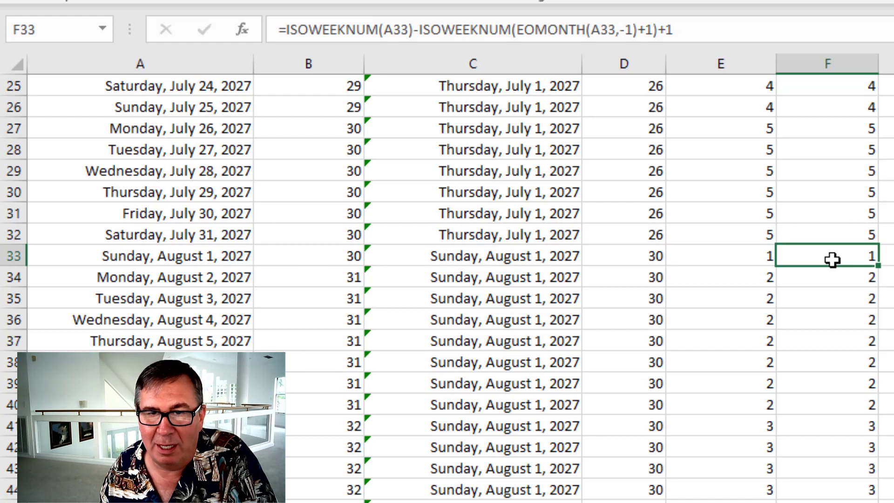
scroll(down, 3)
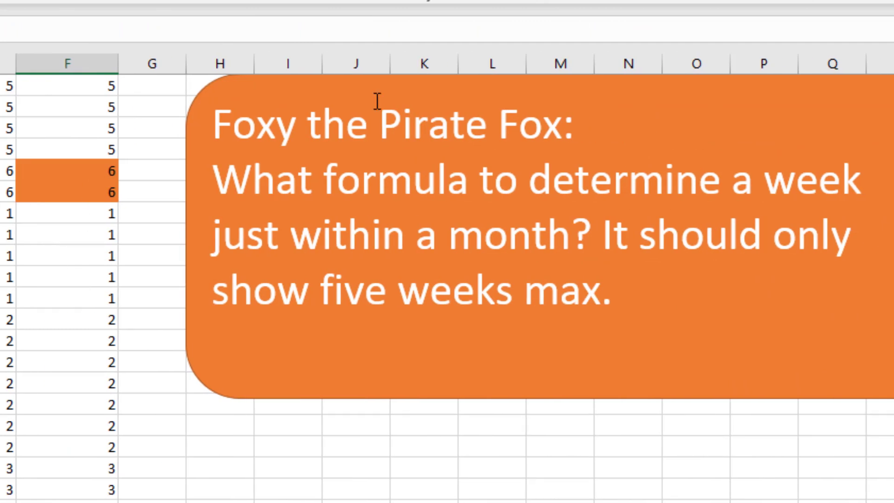
mouse_move(569, 274)
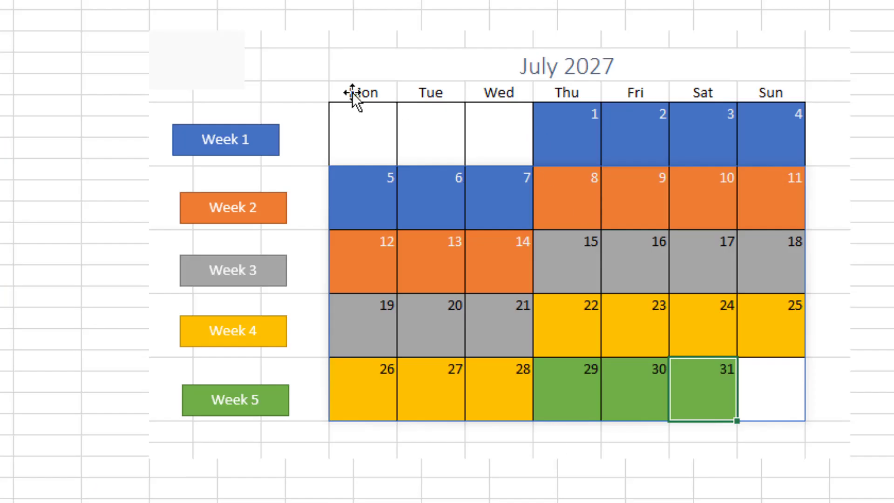
mouse_move(704, 412)
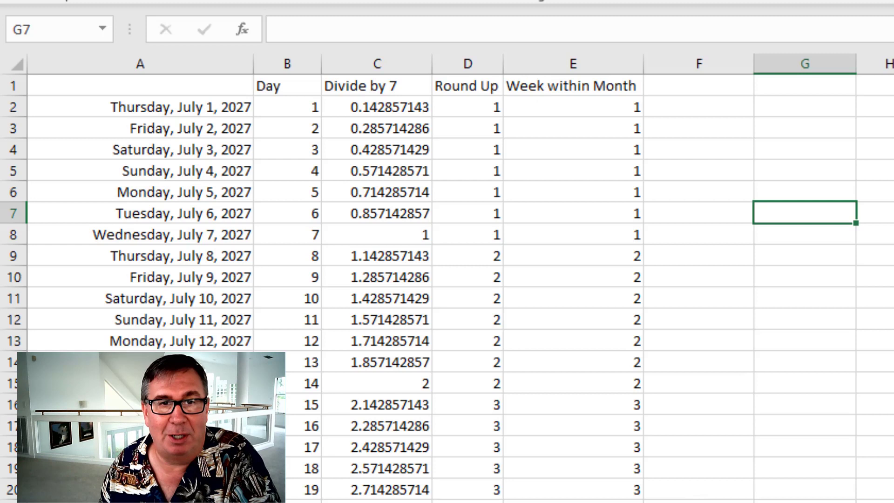
click(290, 106)
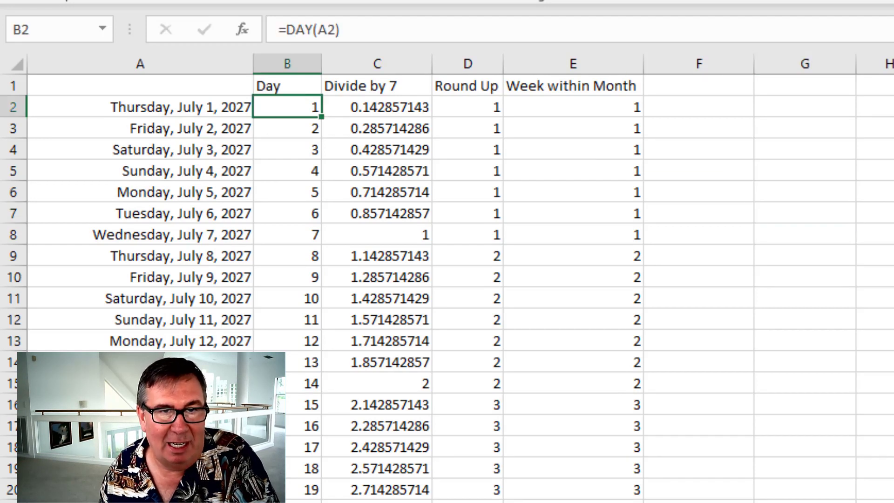
click(381, 107)
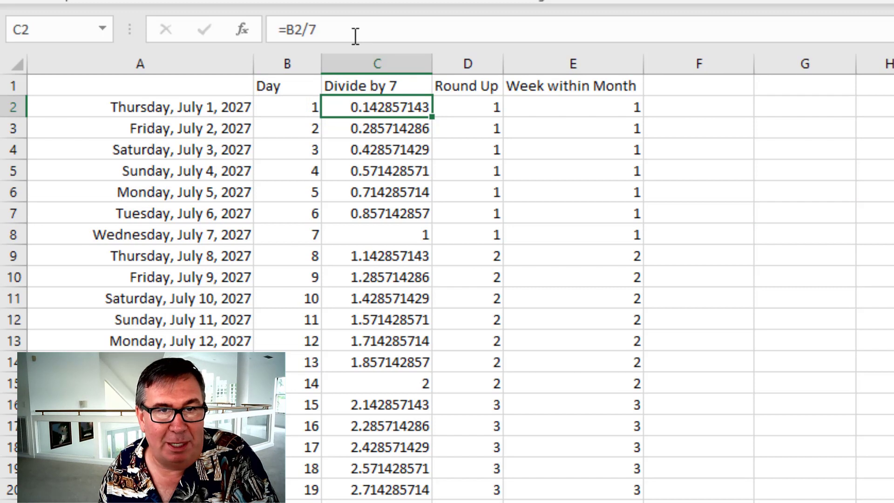
mouse_move(417, 190)
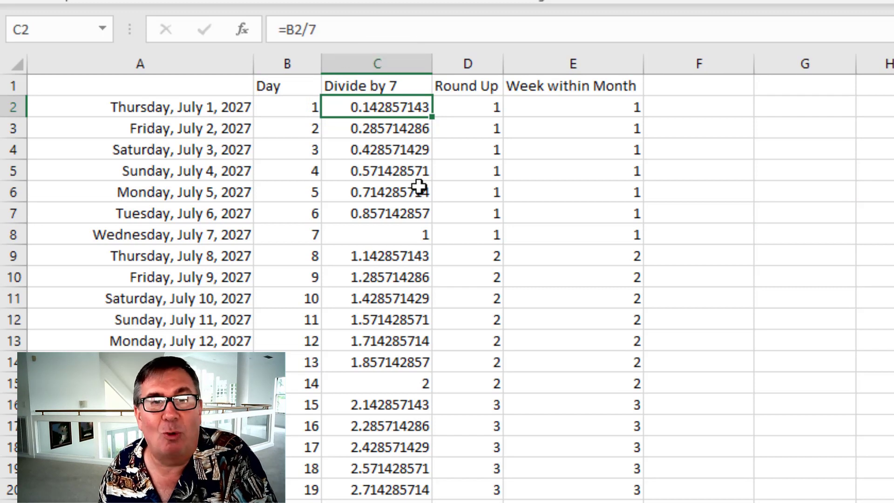
click(468, 106)
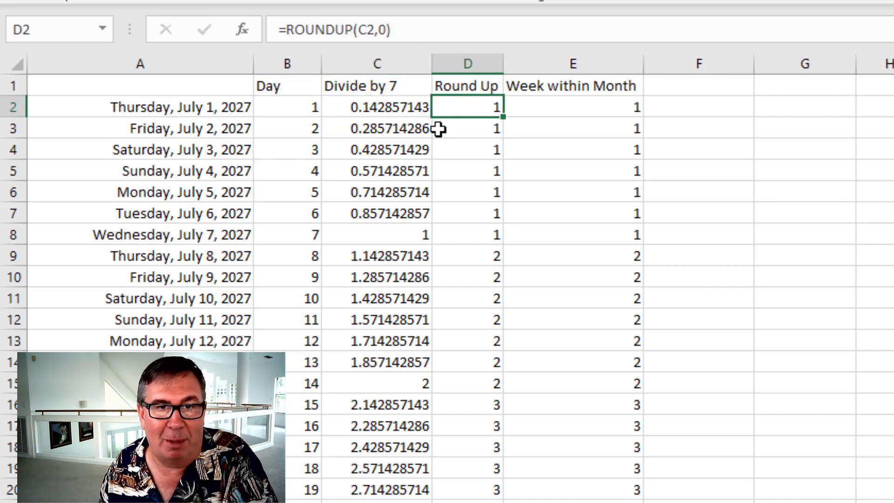
mouse_move(471, 226)
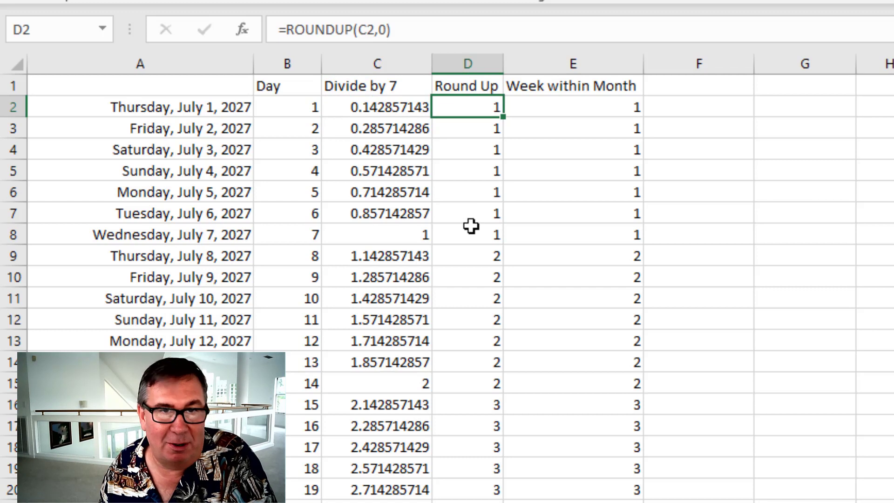
mouse_move(497, 149)
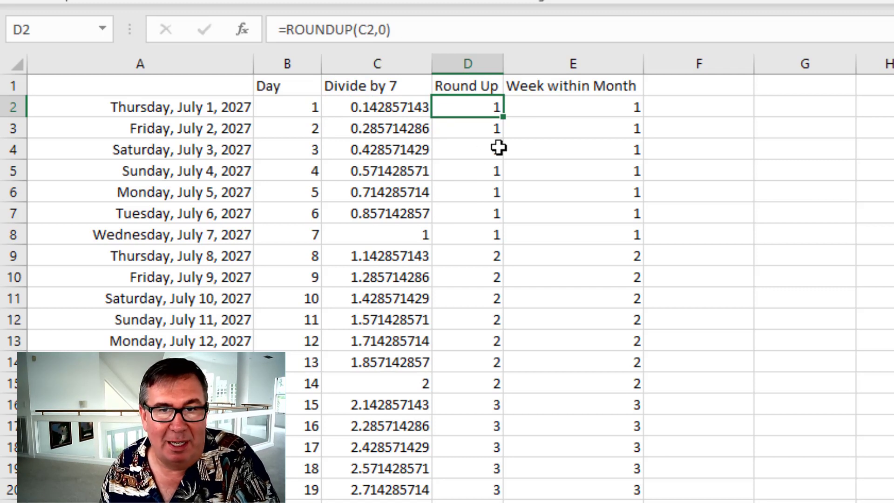
click(574, 107)
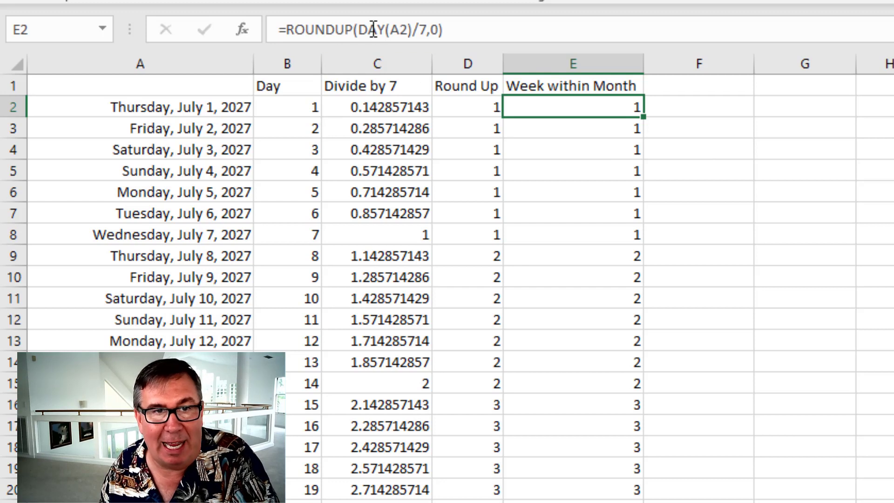
mouse_move(550, 35)
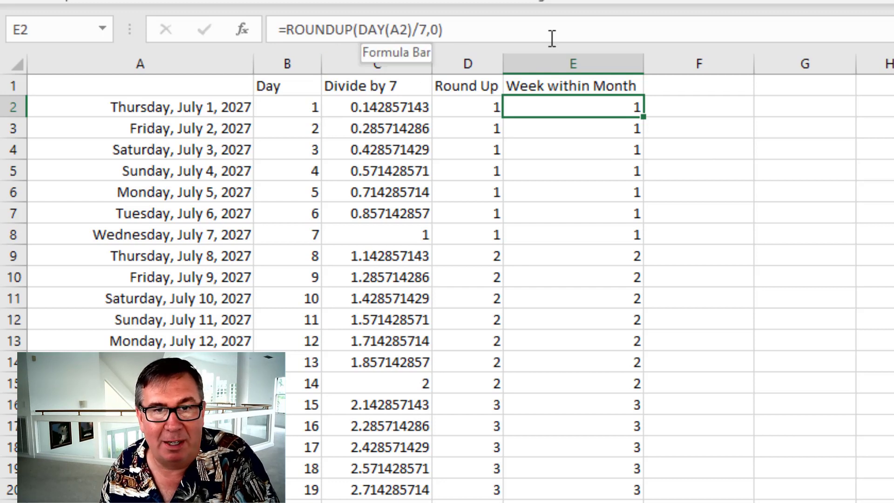
scroll(down, 3)
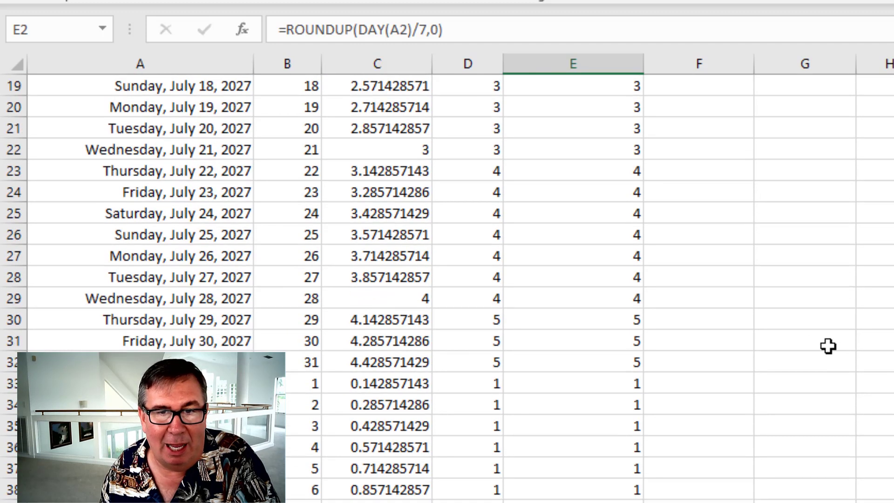
scroll(down, 3)
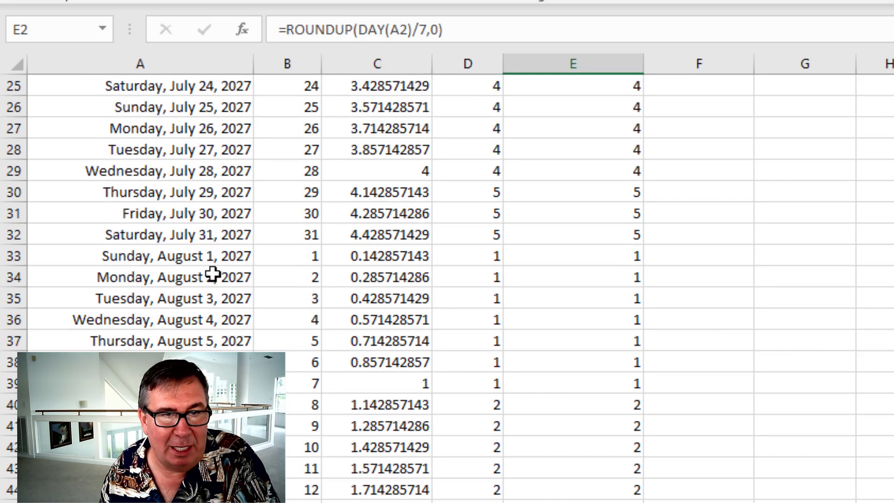
scroll(down, 3)
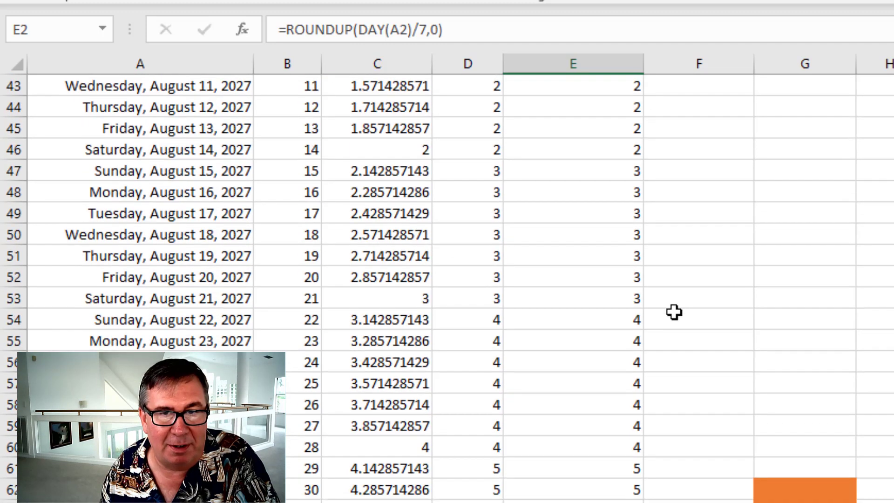
scroll(down, 3)
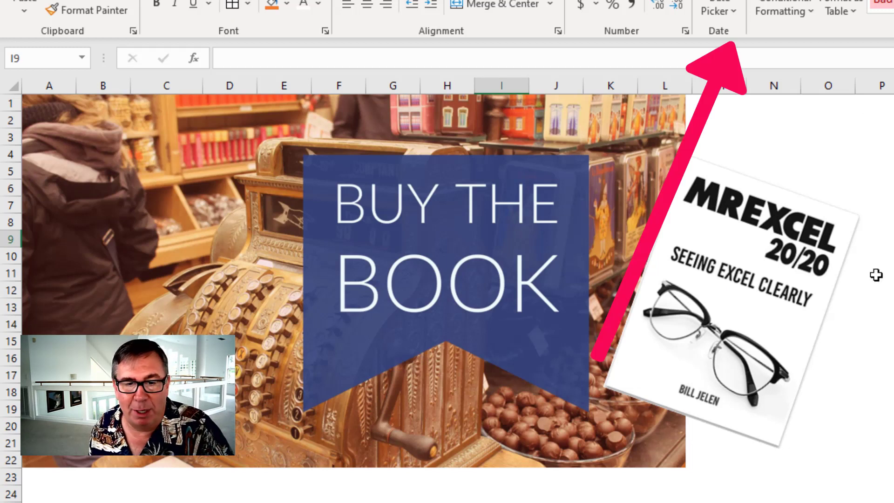
Show the ClosingCredits sheet listing the themes and calendar consultant.
click(502, 501)
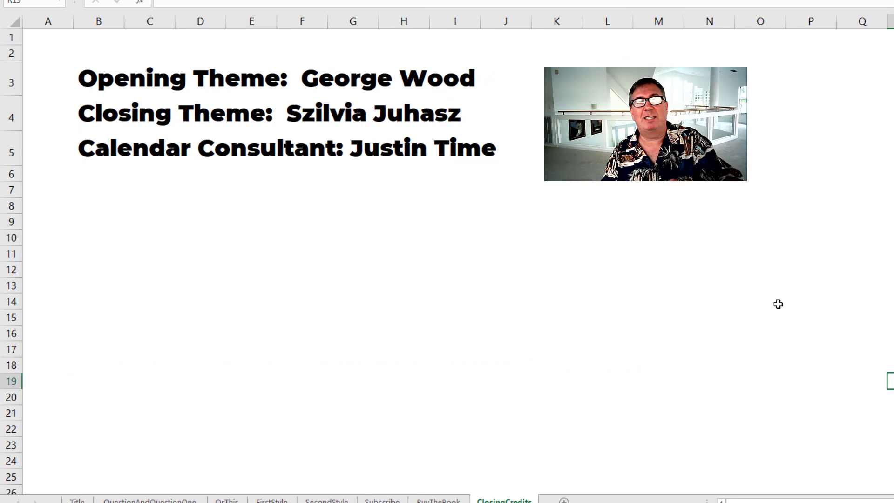